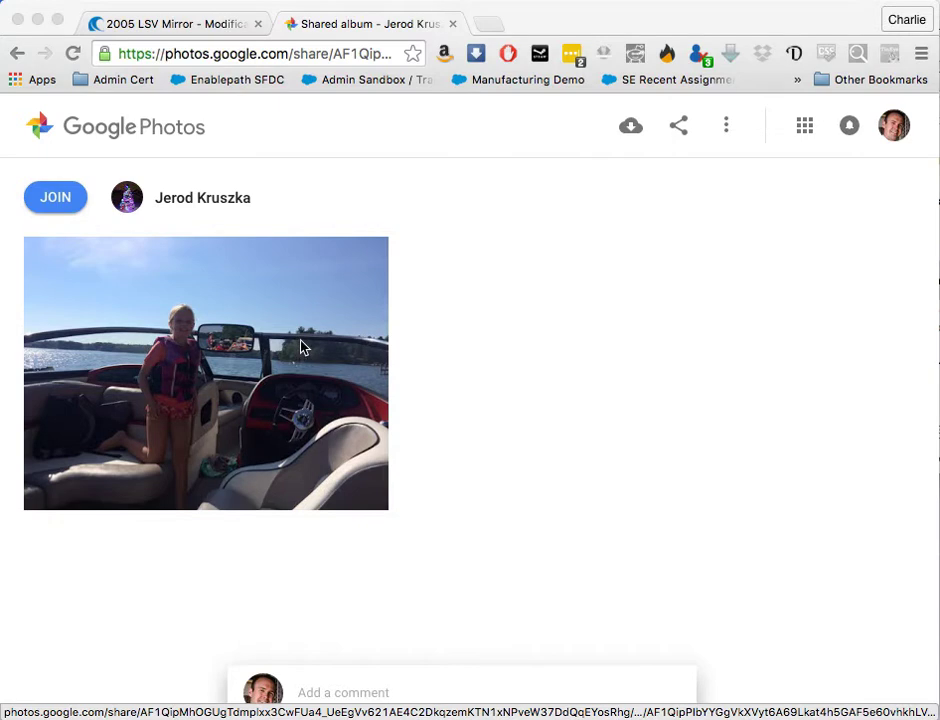
- Copy the boat photo's image address from Google Photos and start an image-from-URL insert in the forum reply
{"action": "right_click", "coordinate": [304, 348]}
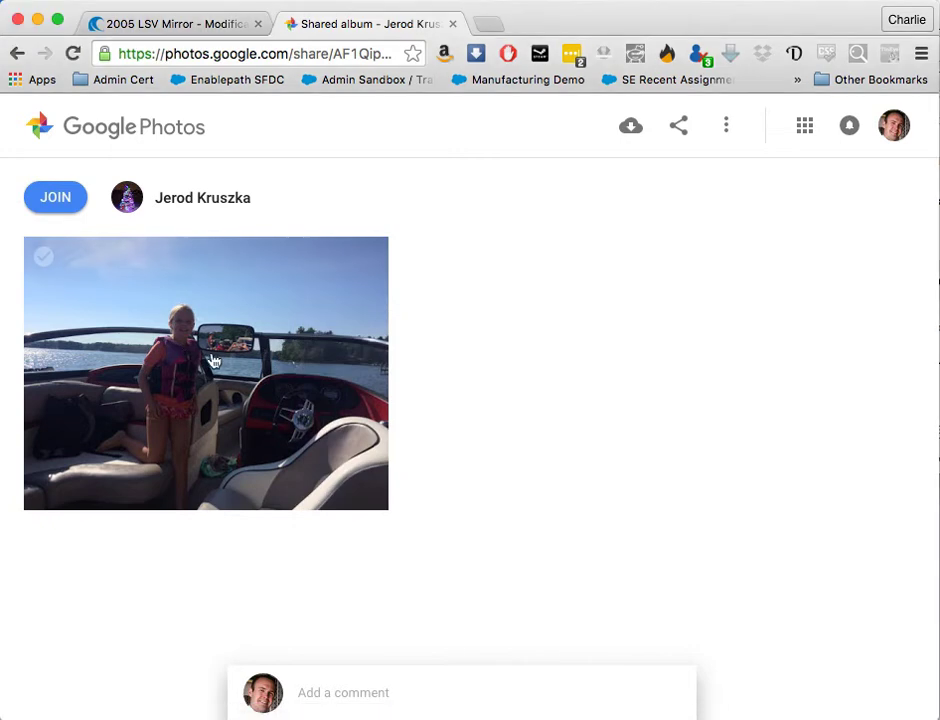
{"action": "right_click", "coordinate": [204, 374]}
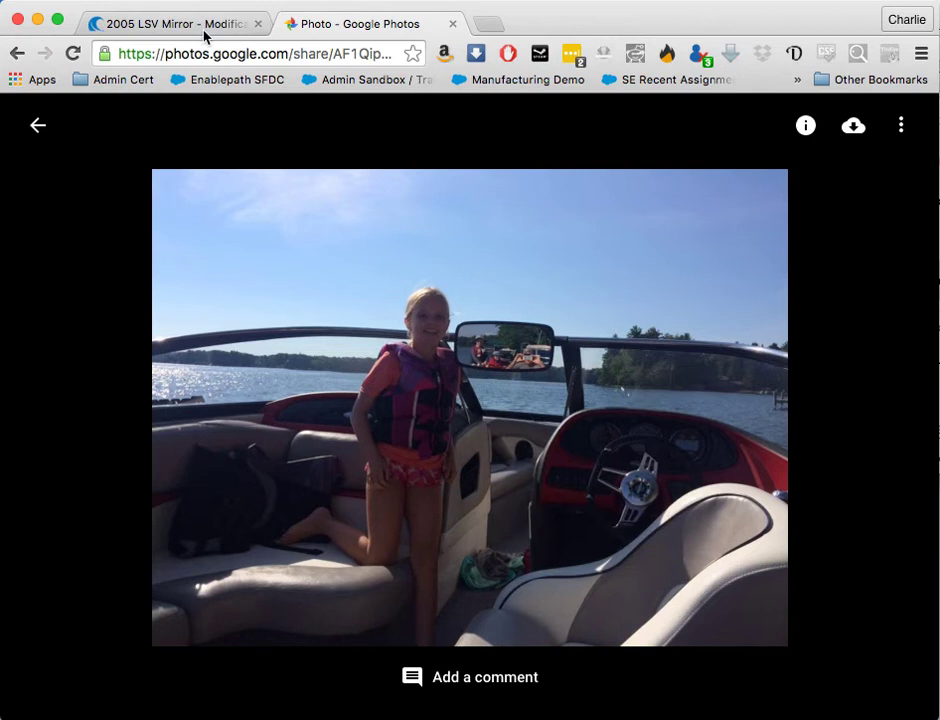
{"action": "left_click", "coordinate": [172, 24]}
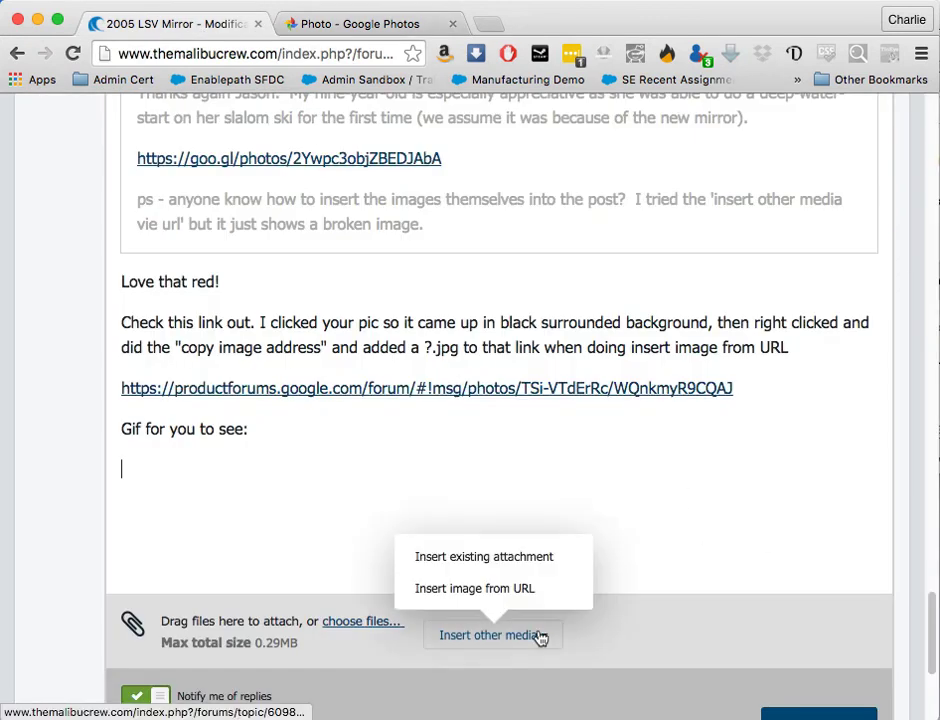
{"action": "left_click", "coordinate": [474, 588]}
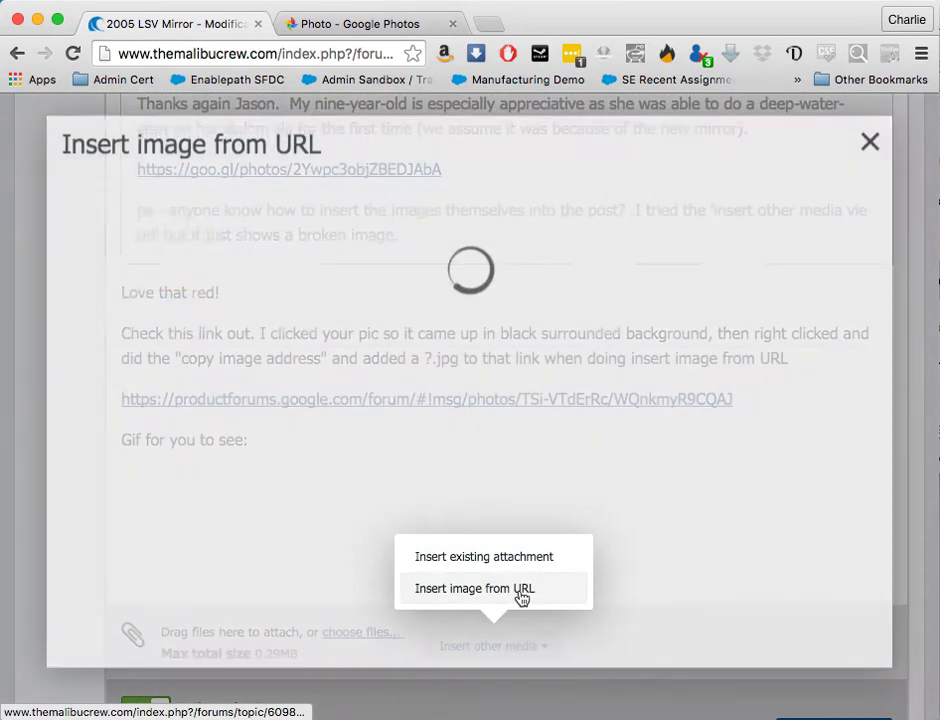
- Paste the googleusercontent image address into the URL field and append .jpg
{"action": "left_click", "coordinate": [476, 588]}
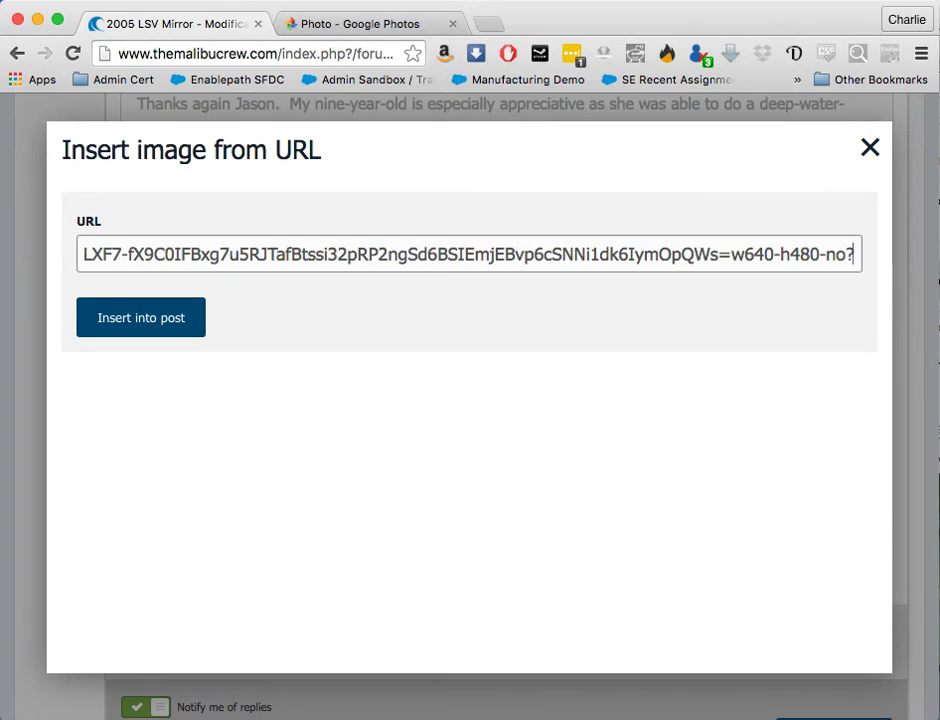
{"action": "type", "text": ".jp"}
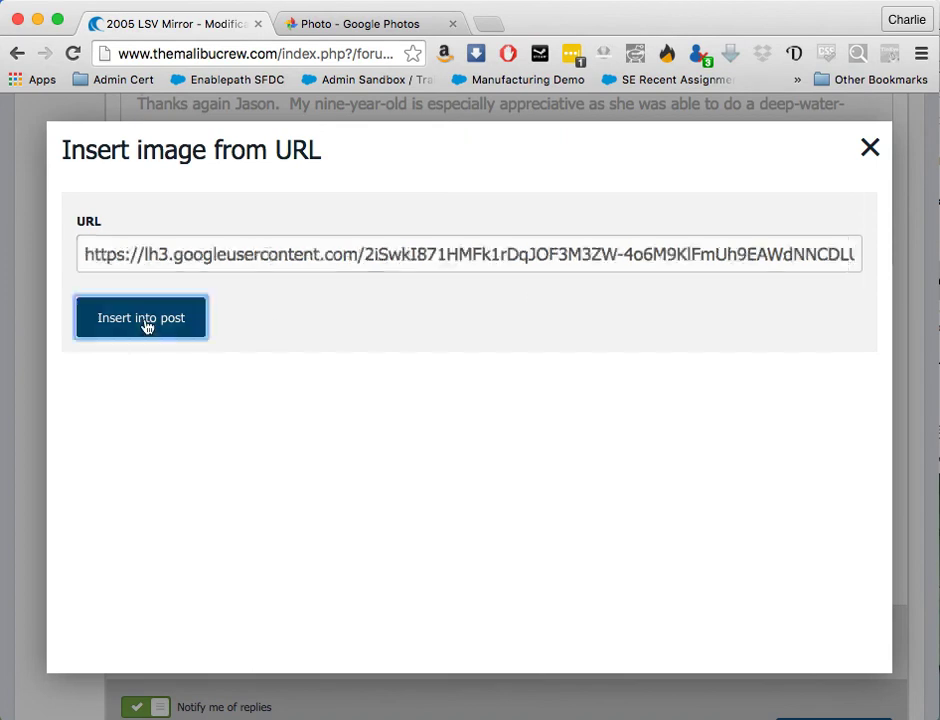
- Insert the boat photo so it appears embedded in the reply draft
{"action": "left_click", "coordinate": [140, 316]}
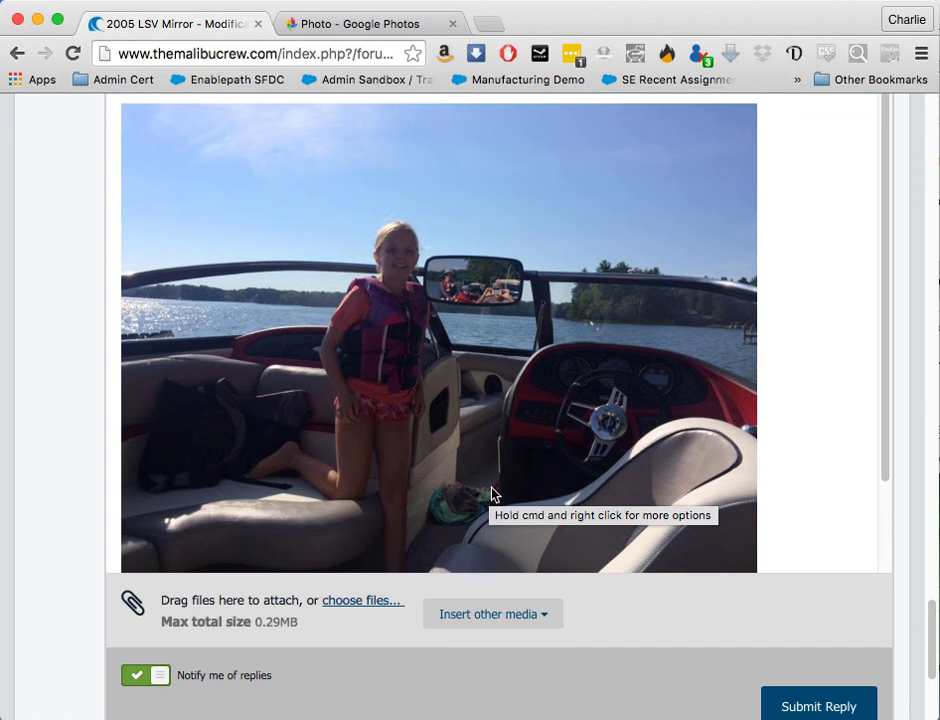
{"action": "mouse_move", "coordinate": [290, 592]}
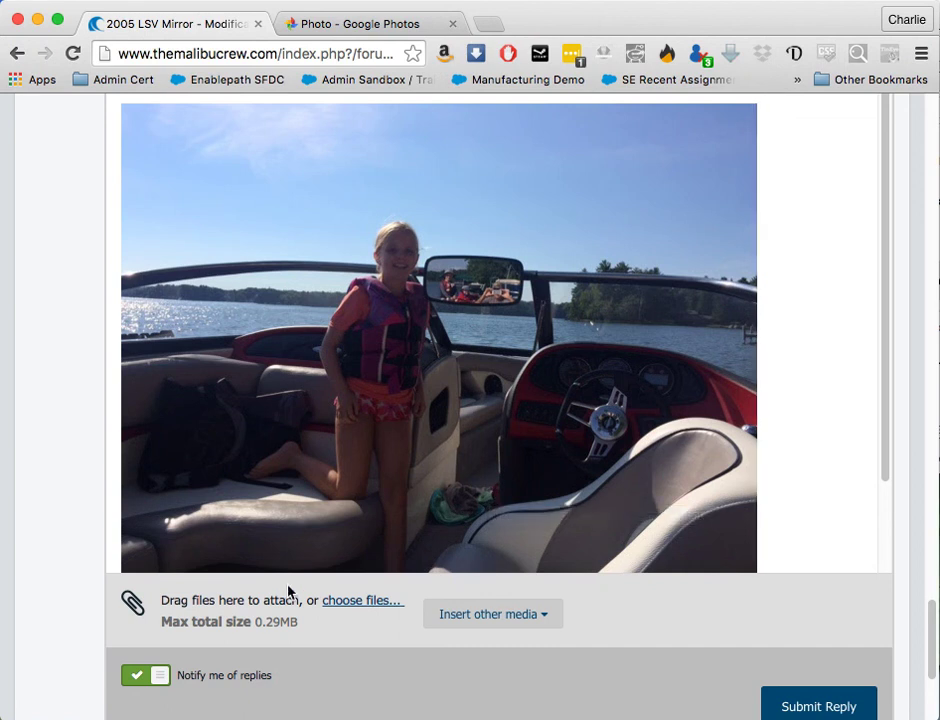